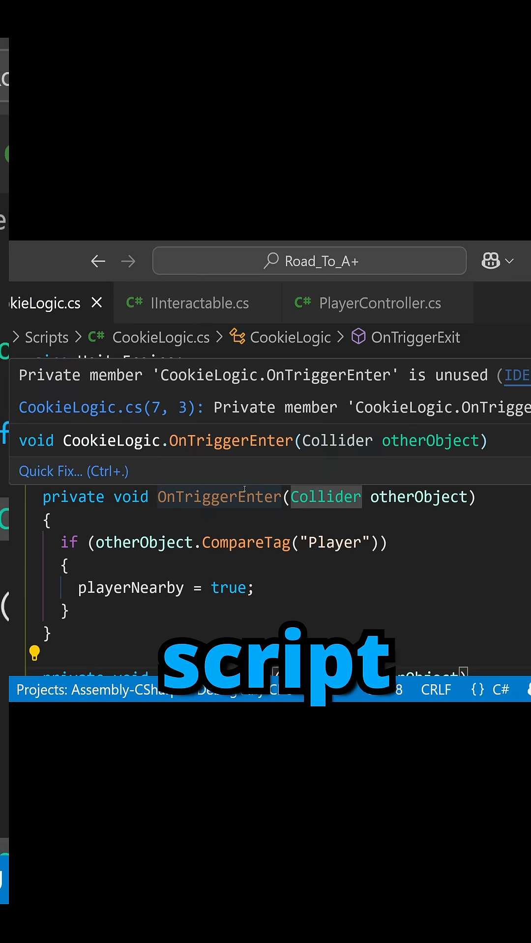
Switch to the PlayerController.cs script and scroll through its variable declarations.
left_click(377, 303)
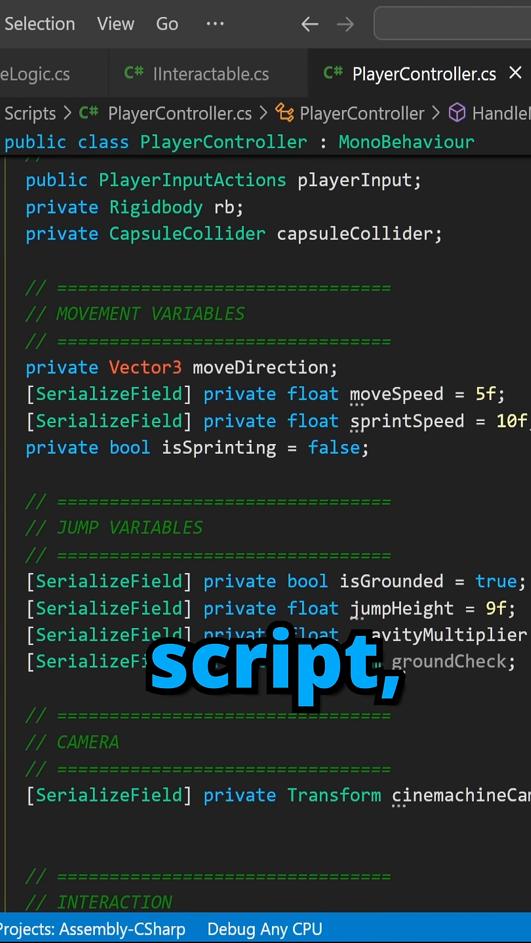
scroll("down", 3)
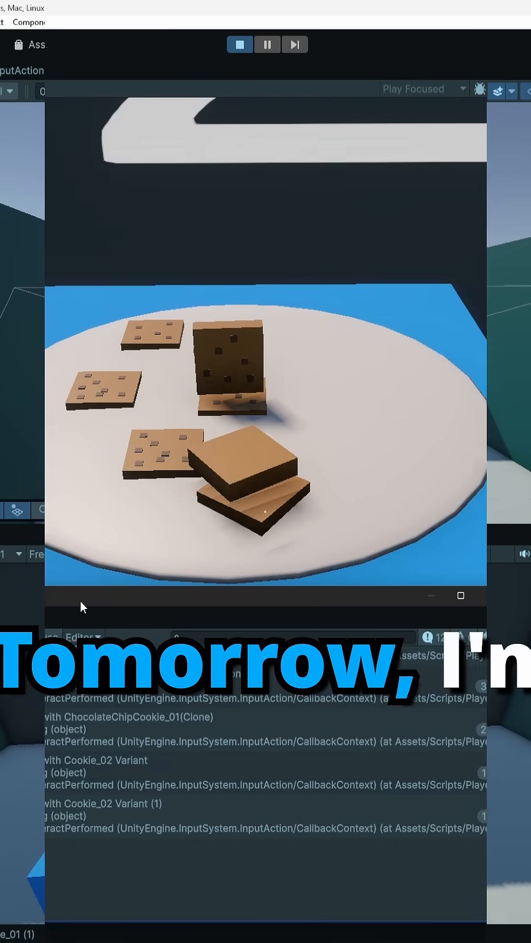
Stop play mode and restart the game so the player faces the cookie pedestal.
left_click(239, 44)
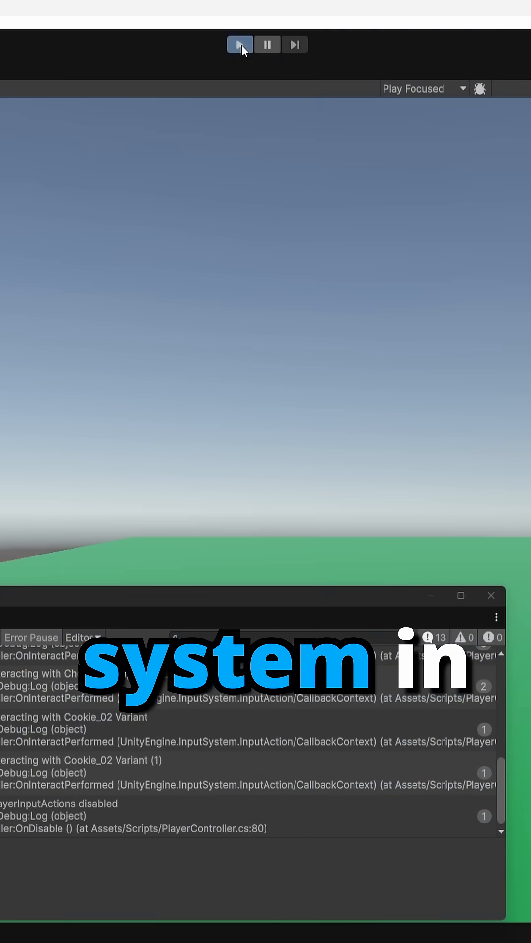
left_click(239, 44)
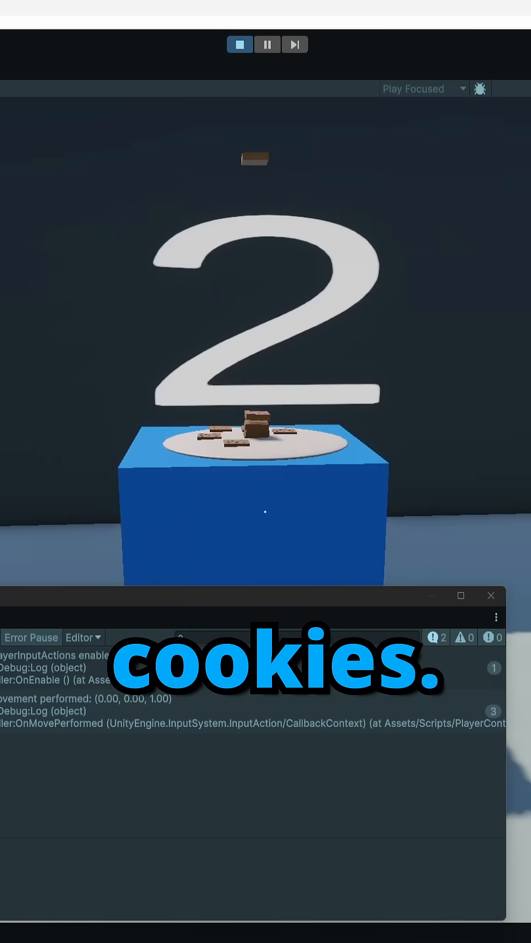